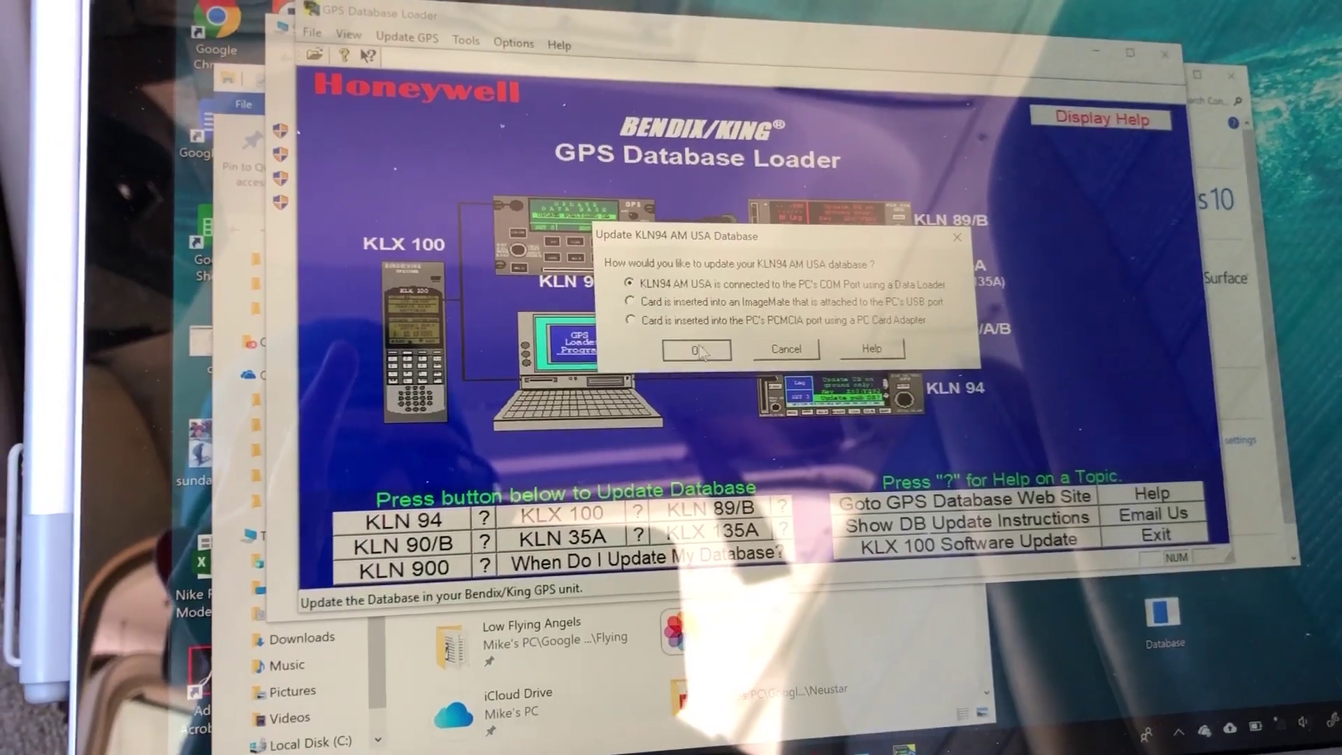
Confirm the KLN94 AM USA database update via the COM Port/Data Loader option.
{"action": "left_click", "coordinate": [696, 348]}
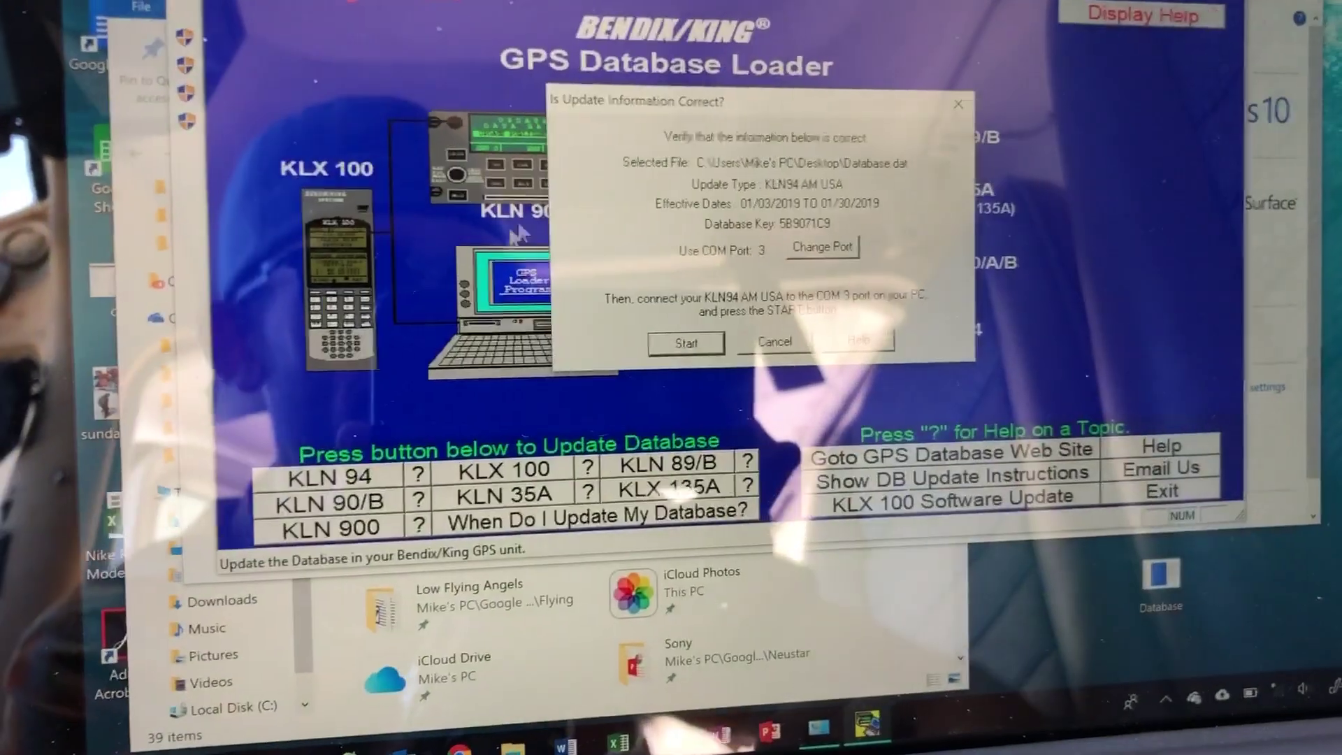
{"action": "left_click", "coordinate": [685, 343]}
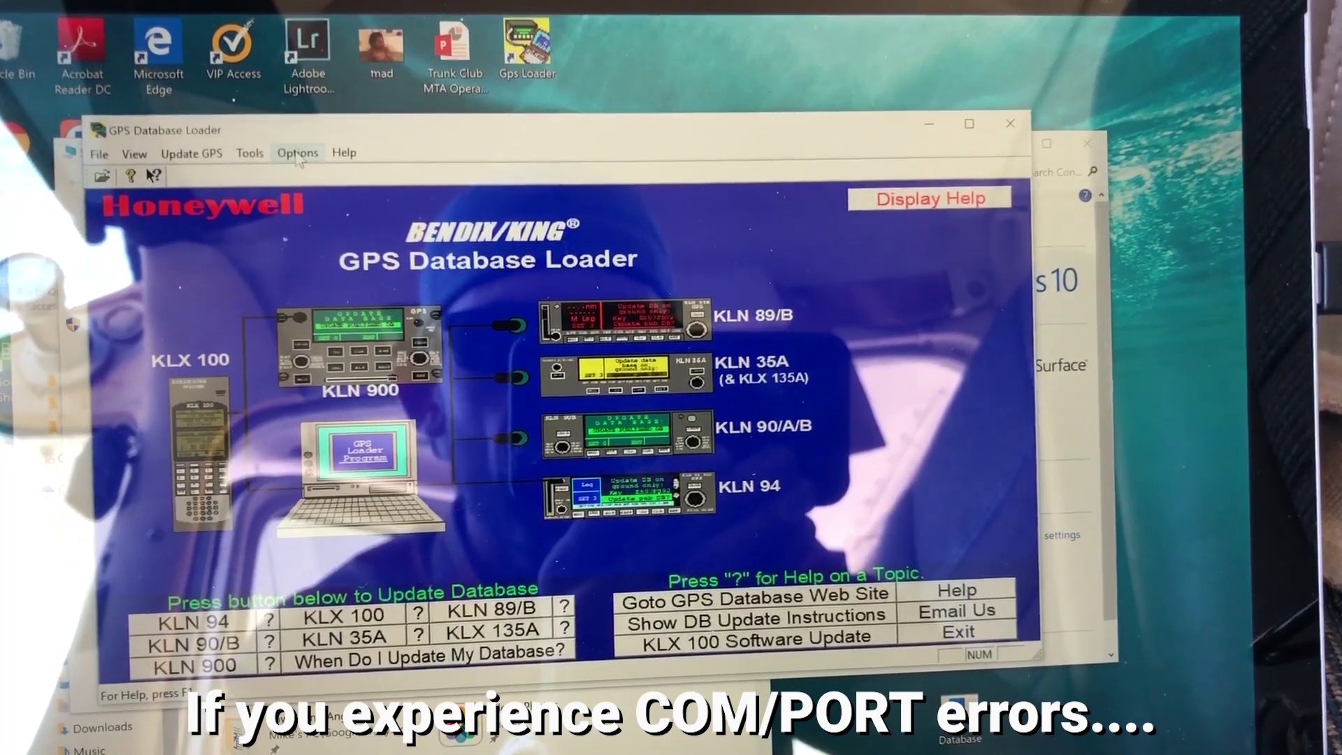
Open Options > Preferences to view the COM3 port and COM Port Adjustment settings.
{"action": "left_click", "coordinate": [297, 152]}
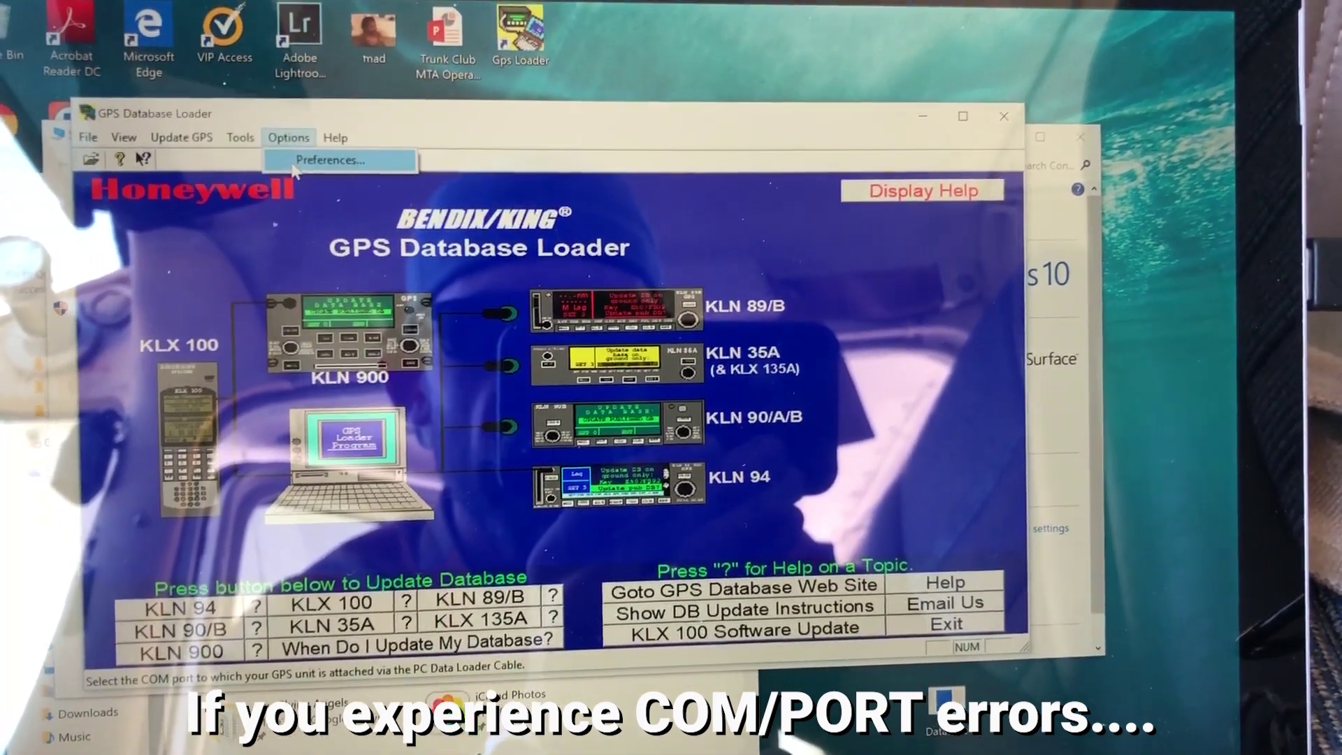
{"action": "left_click", "coordinate": [338, 160]}
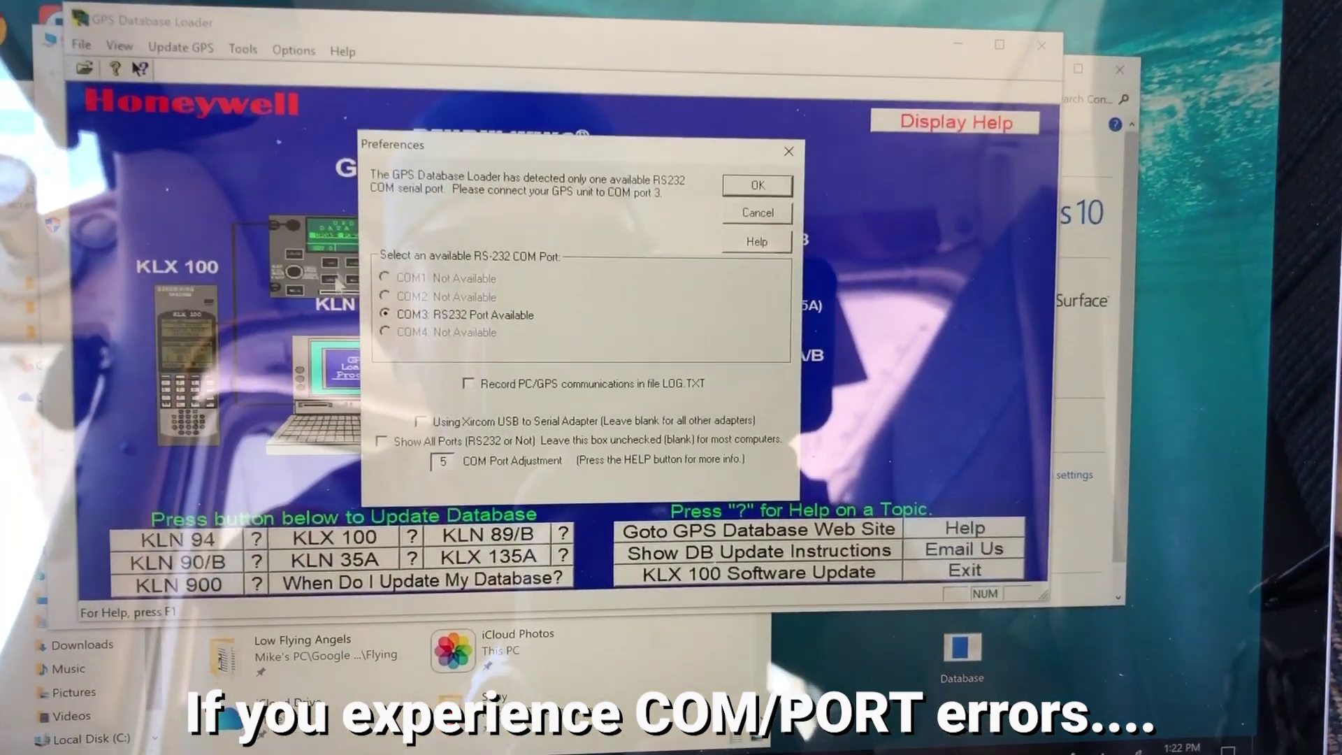